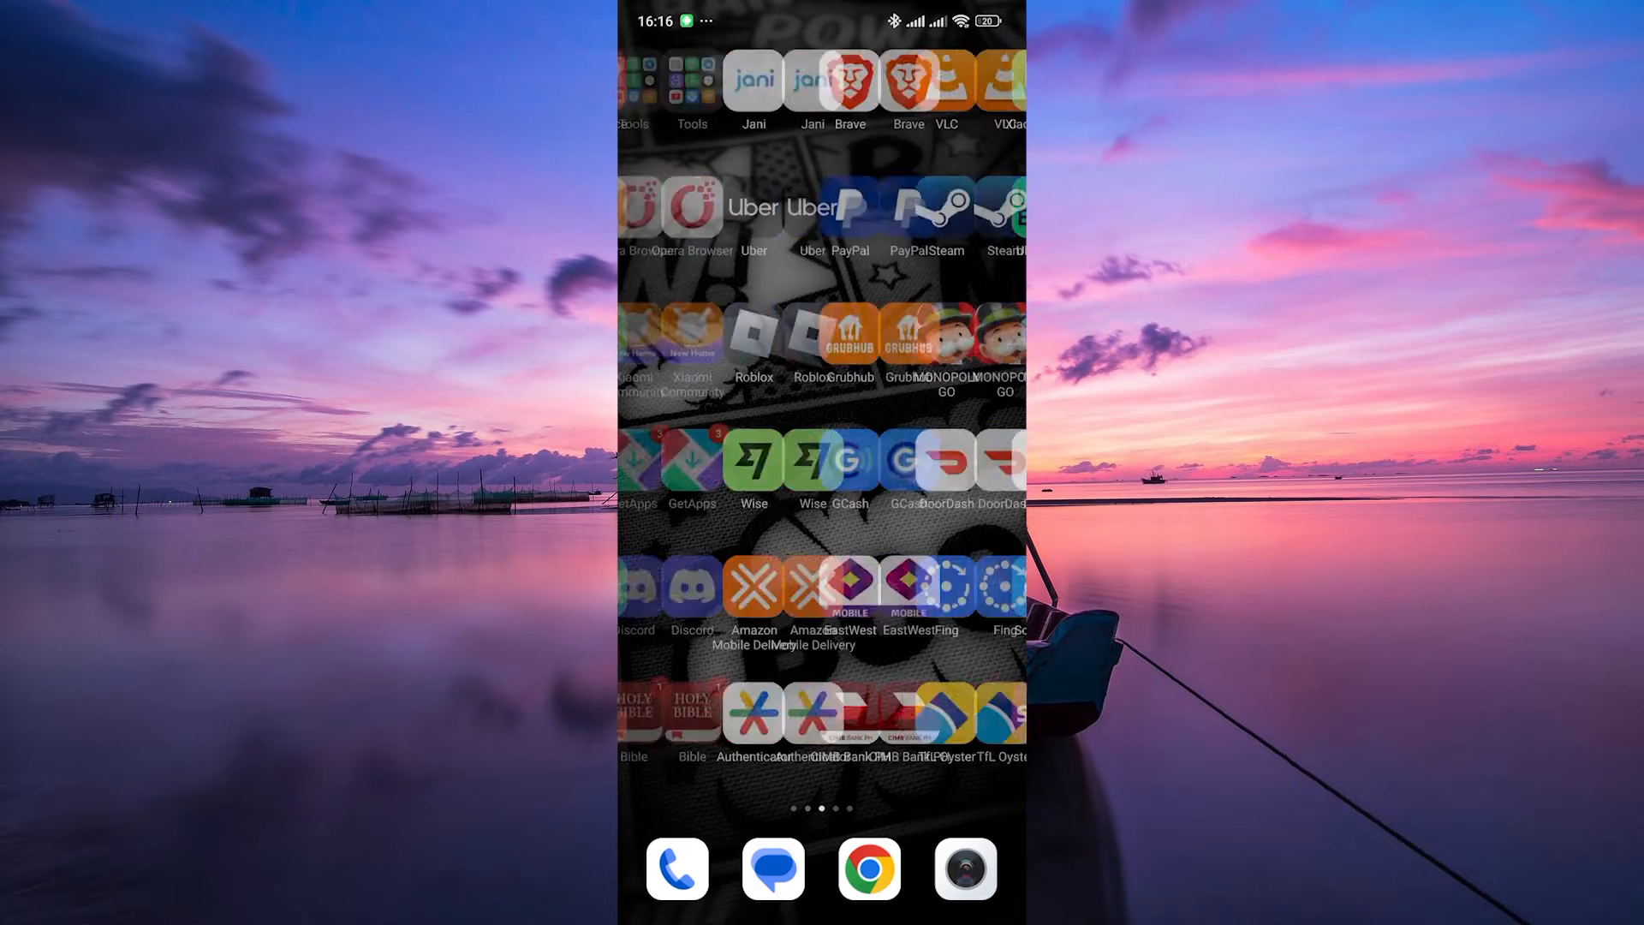
# Step: Swipe to the fourth home page showing Trust Wallet, Temu, SoundCloud and Binance
pyautogui.hscroll(-3)
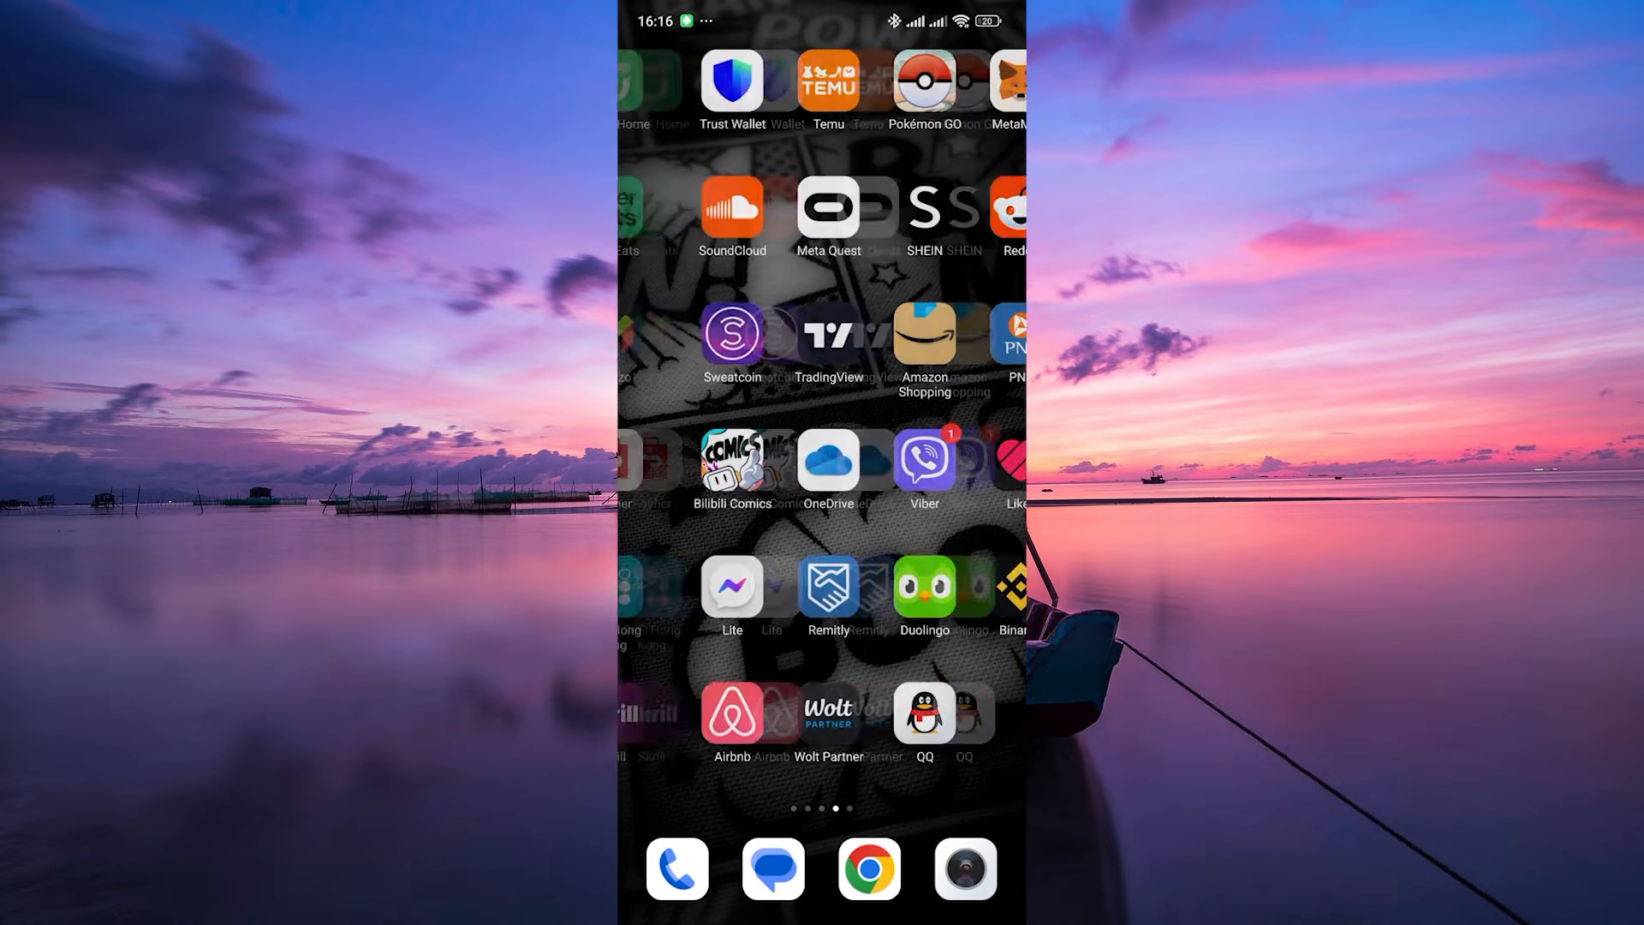
pyautogui.hscroll(-3)
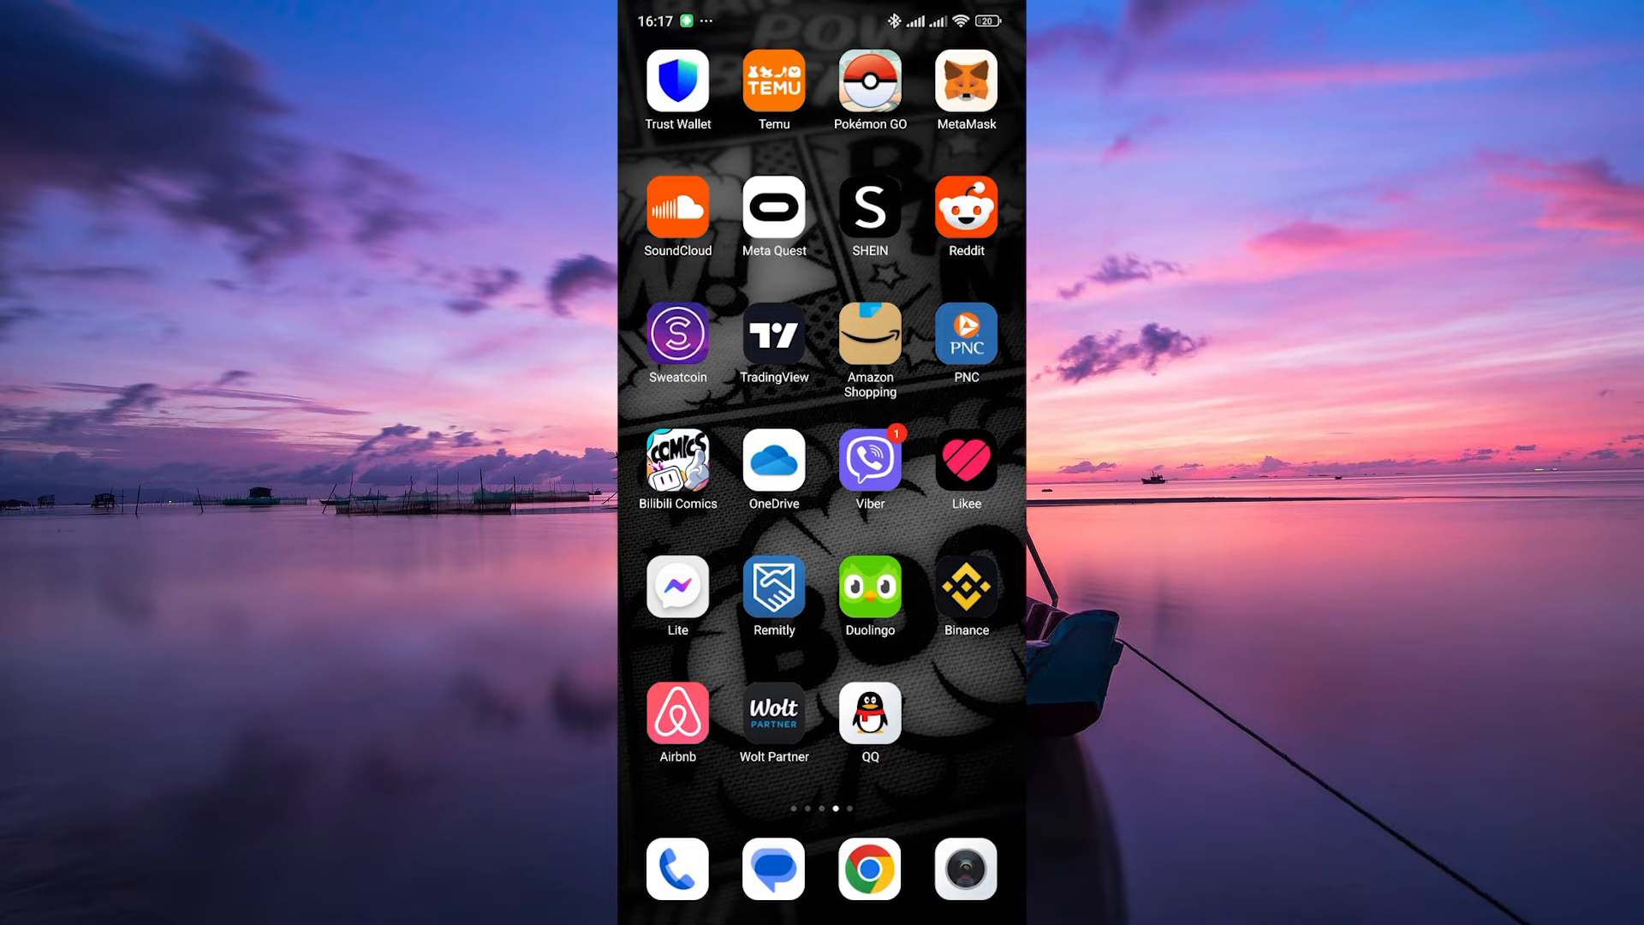
# Step: Visit Trust Wallet's settings and wallets list, then land on MetaMask Account 1 on Ethereum Main Network
pyautogui.click(678, 82)
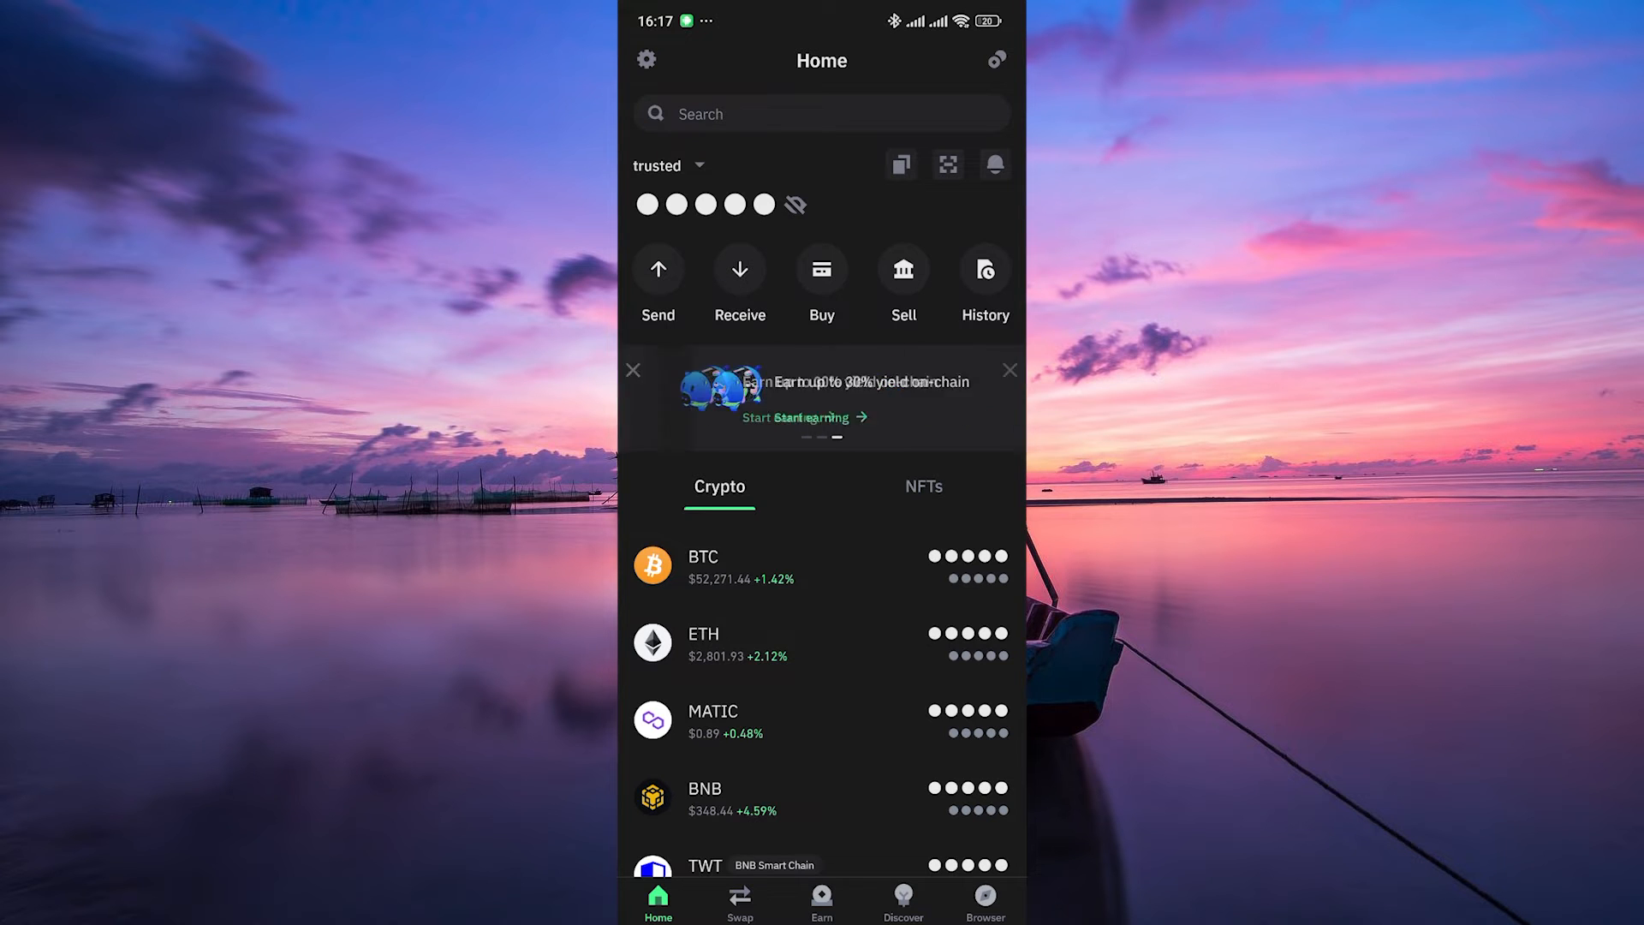
pyautogui.click(646, 58)
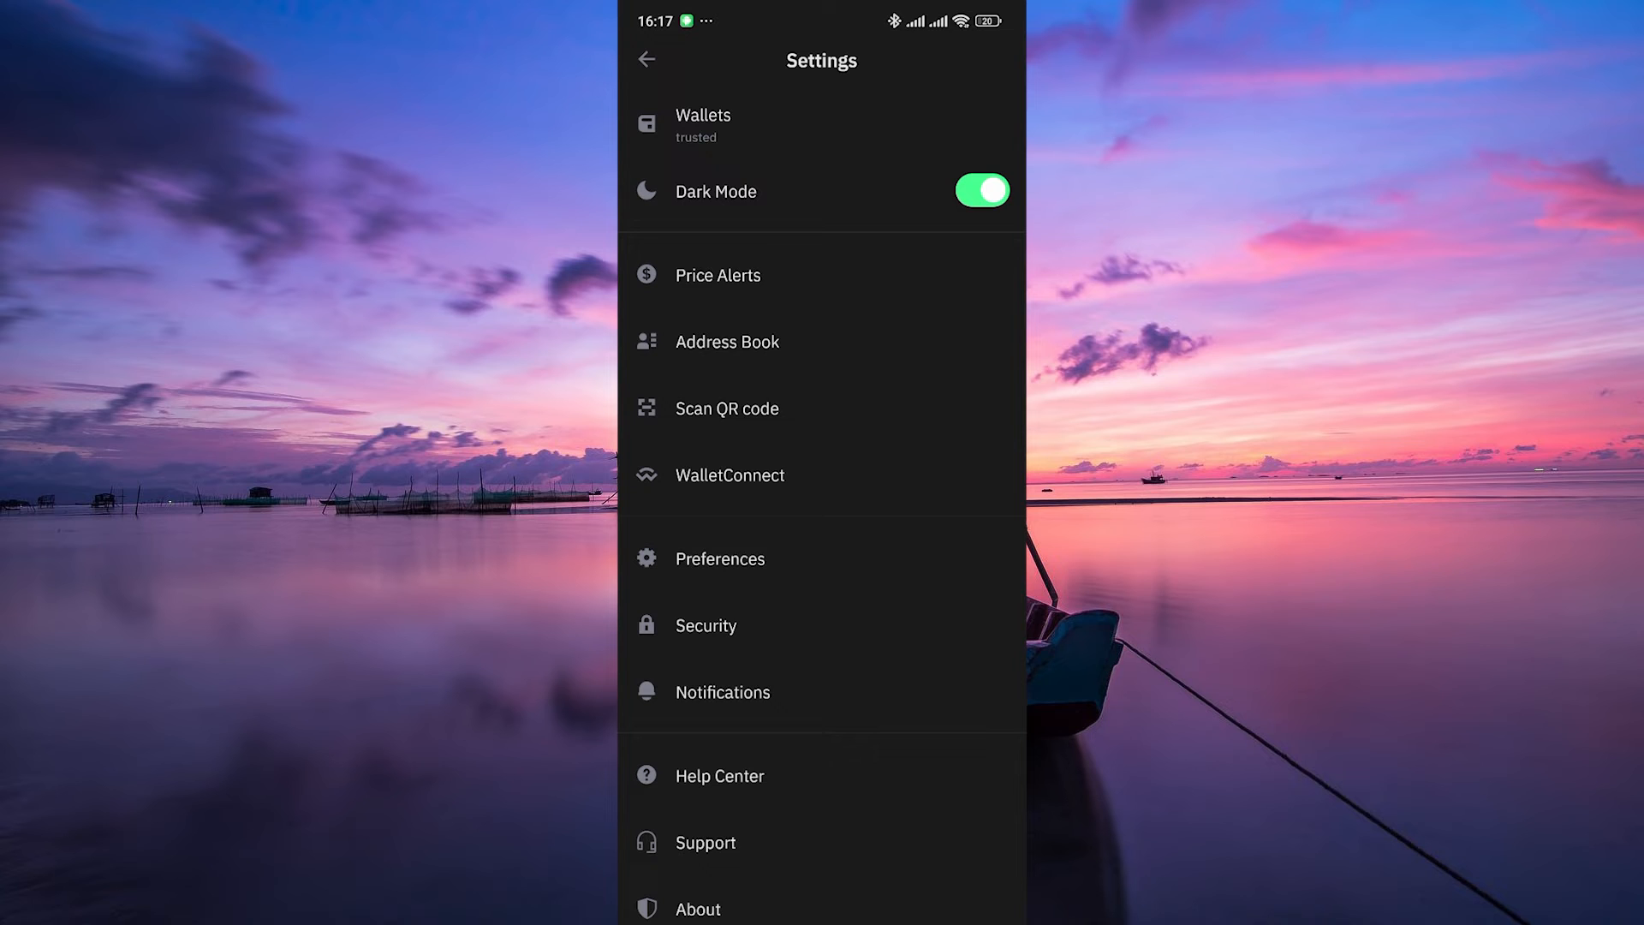
pyautogui.click(733, 117)
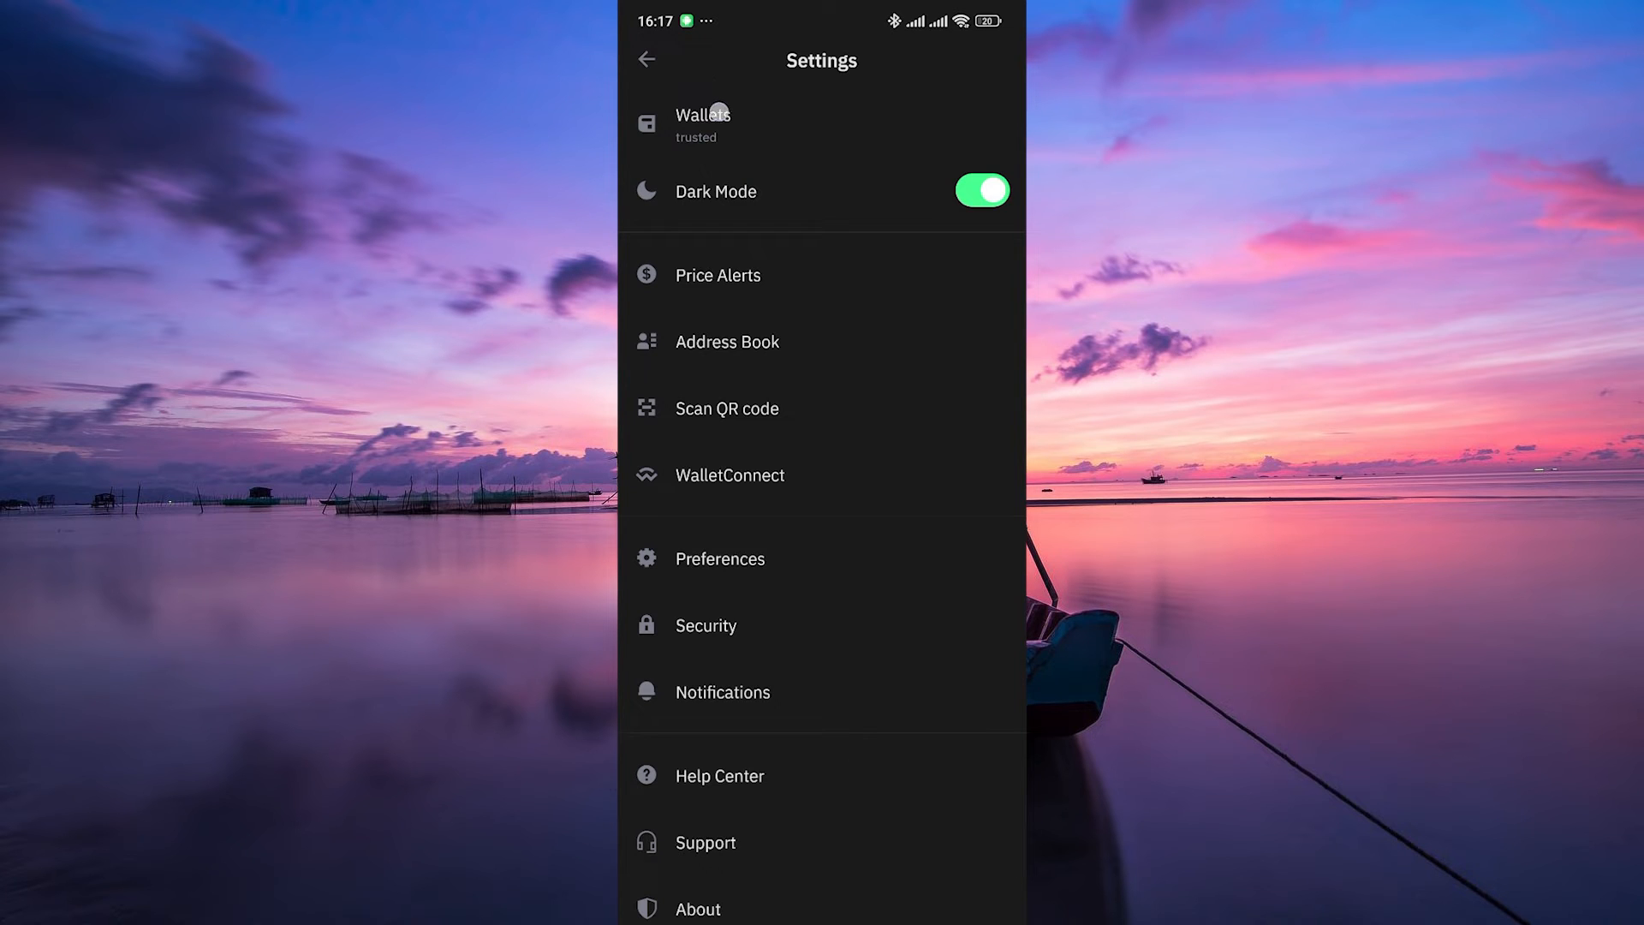
pyautogui.click(702, 123)
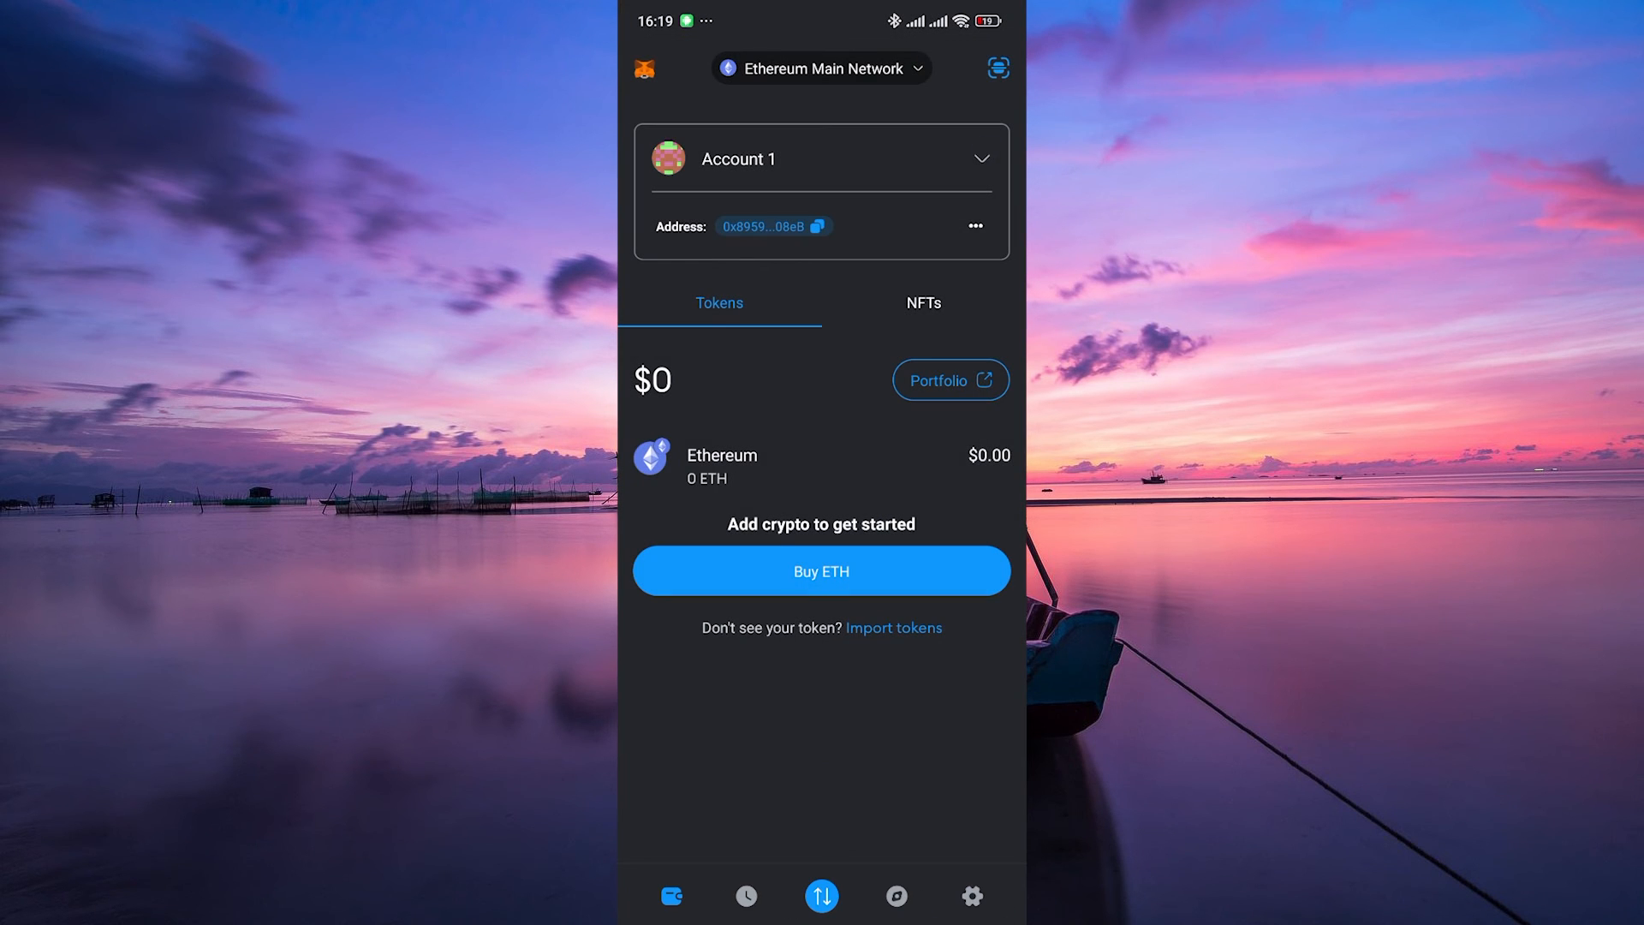
# Step: Browse MetaMask settings down to Networks, Experimental, About MetaMask and Lock
pyautogui.click(821, 157)
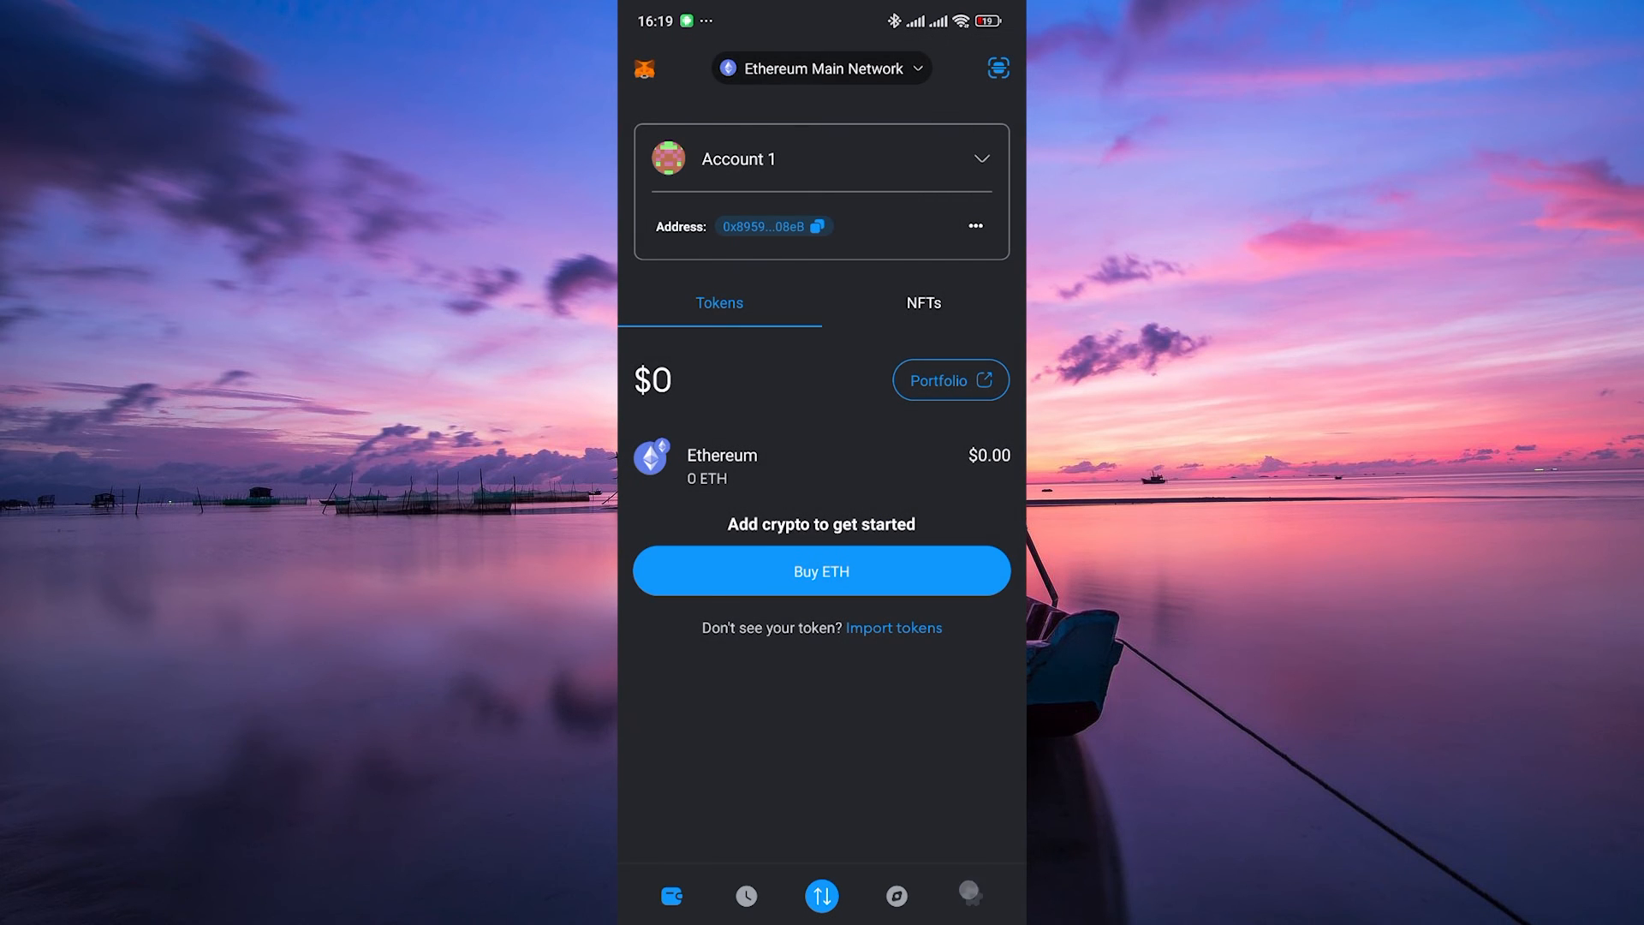
pyautogui.click(973, 897)
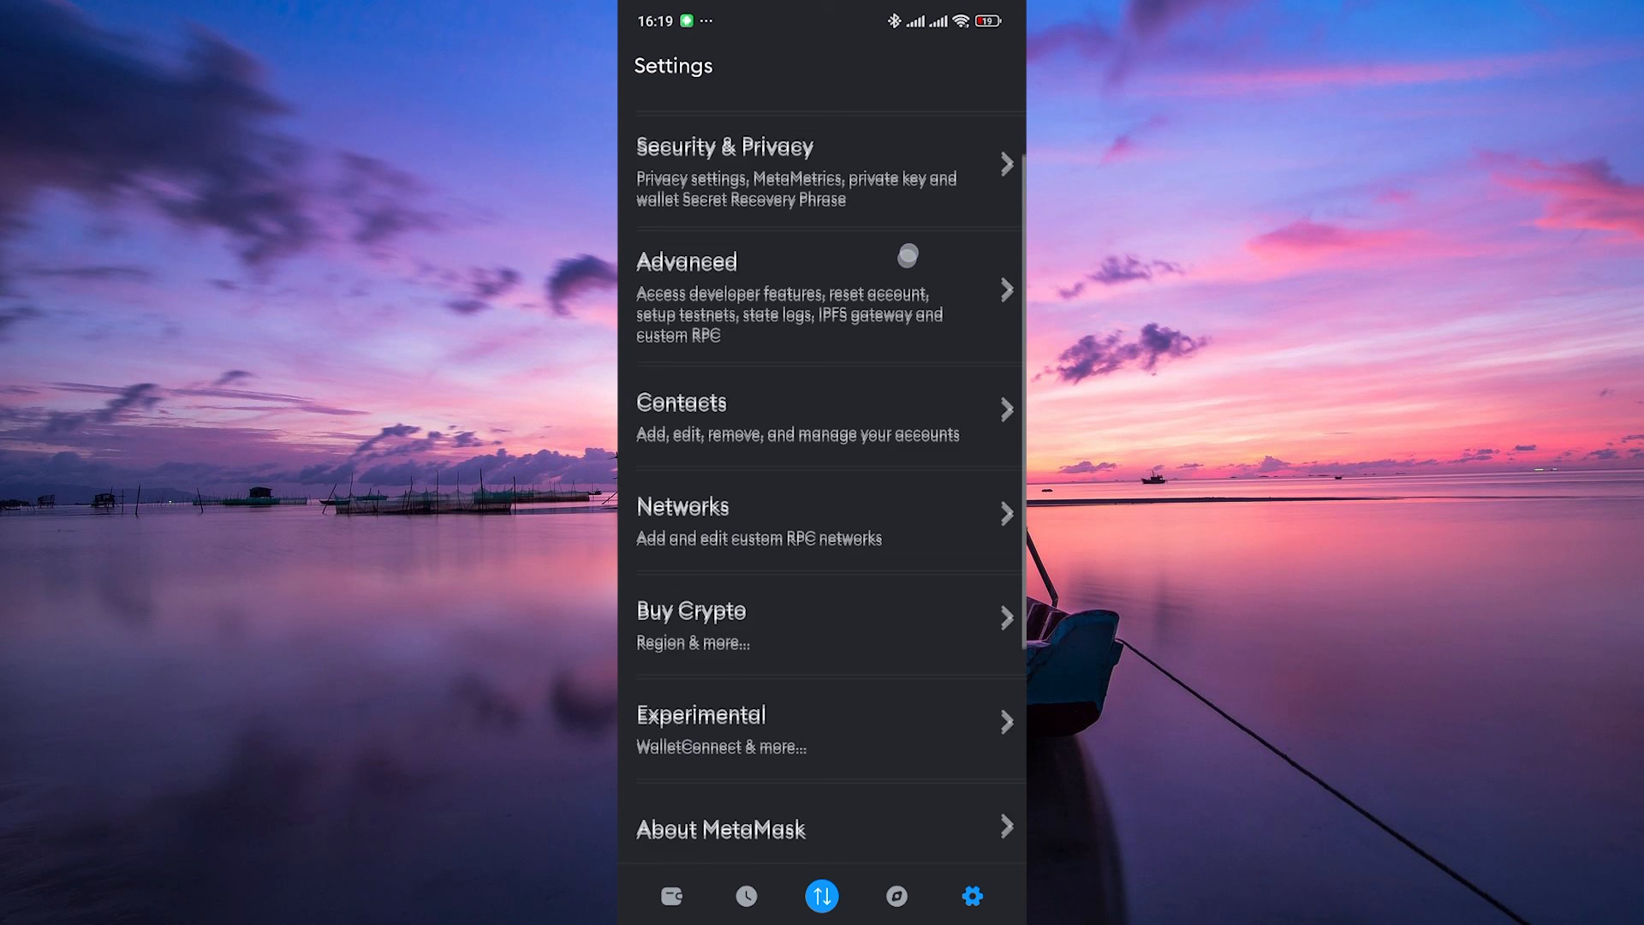
pyautogui.scroll(-3)
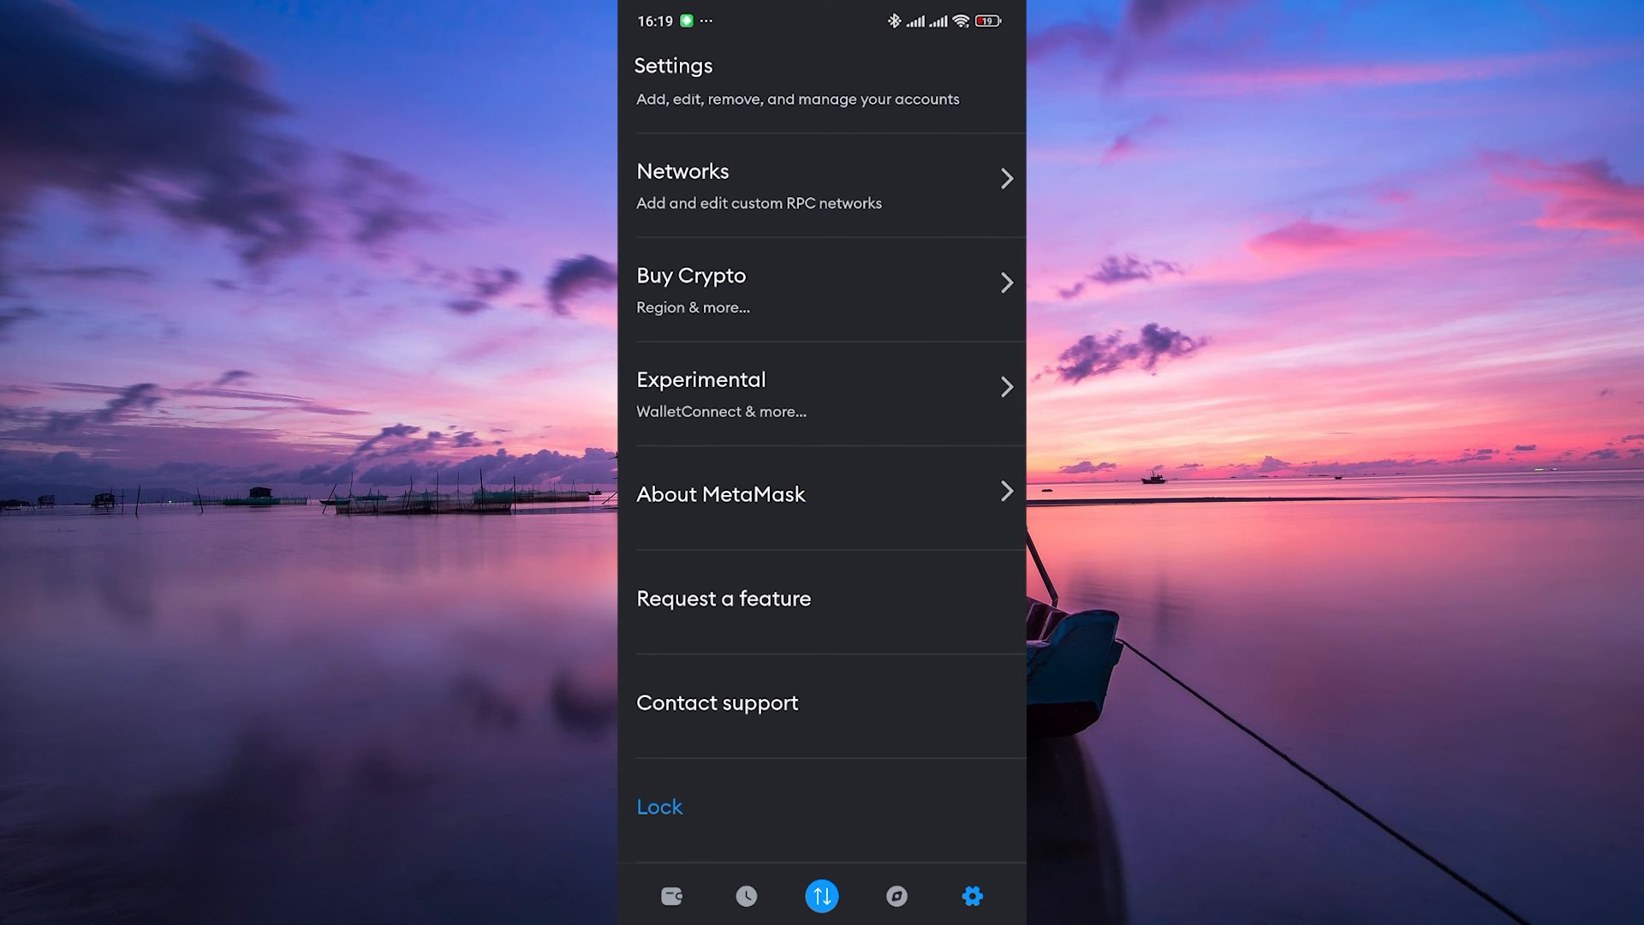